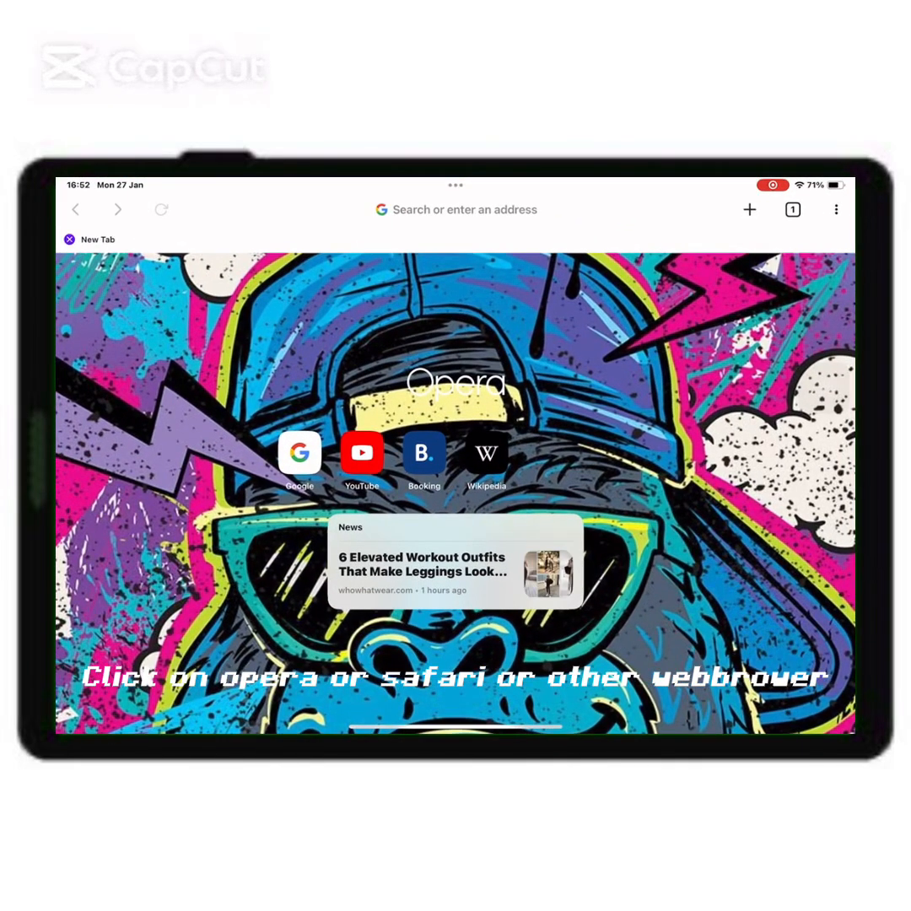
# - Search Google for 'minecraft font capcut' to find Minecraft font sources
pyautogui.click(456, 210)
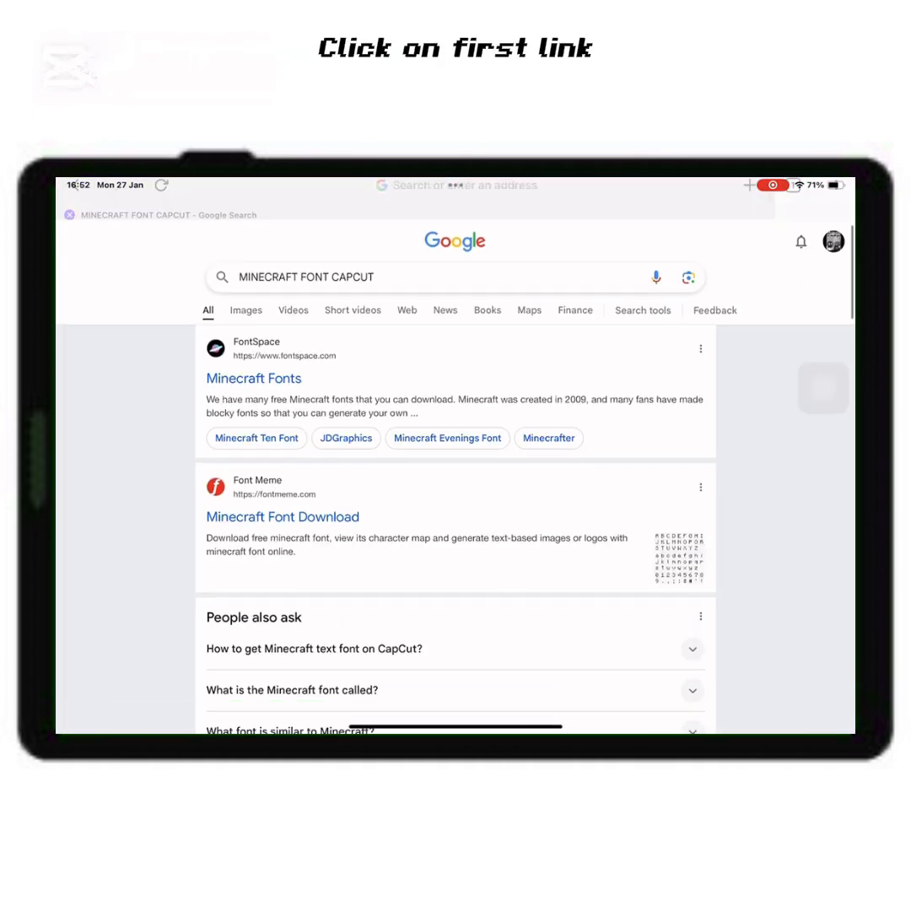
# - Browse FontSpace's Minecraft Fonts collection and download one of the Minecraft fonts
pyautogui.click(255, 378)
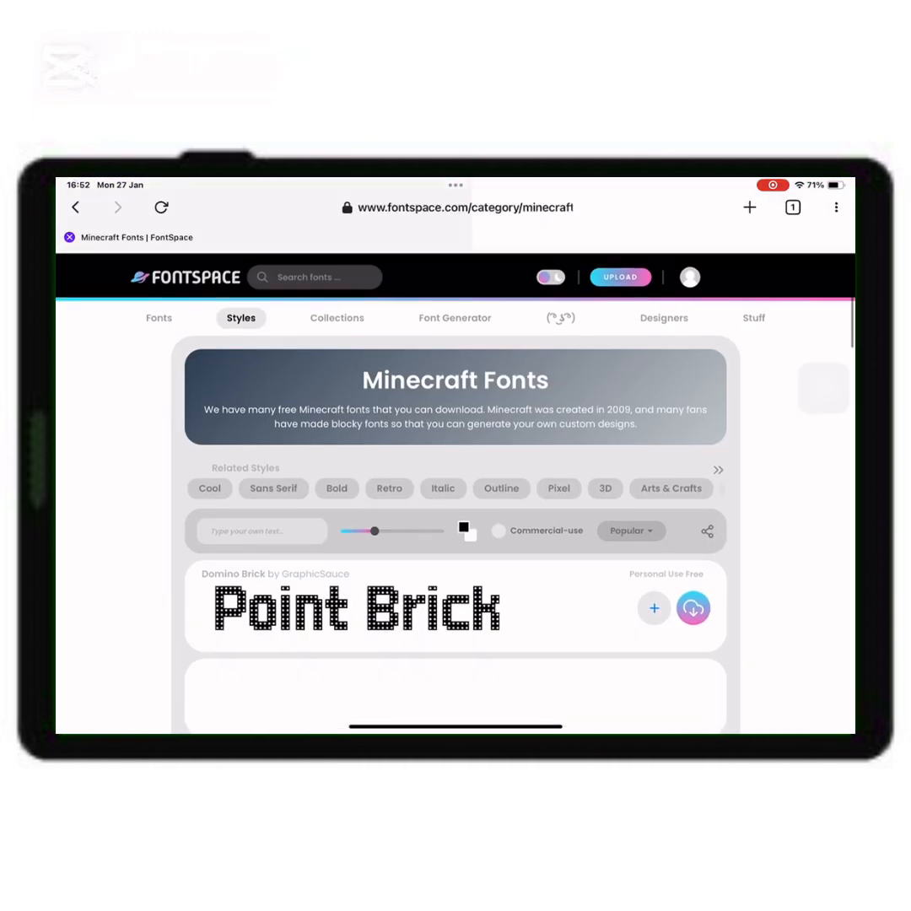
pyautogui.scroll(-3)
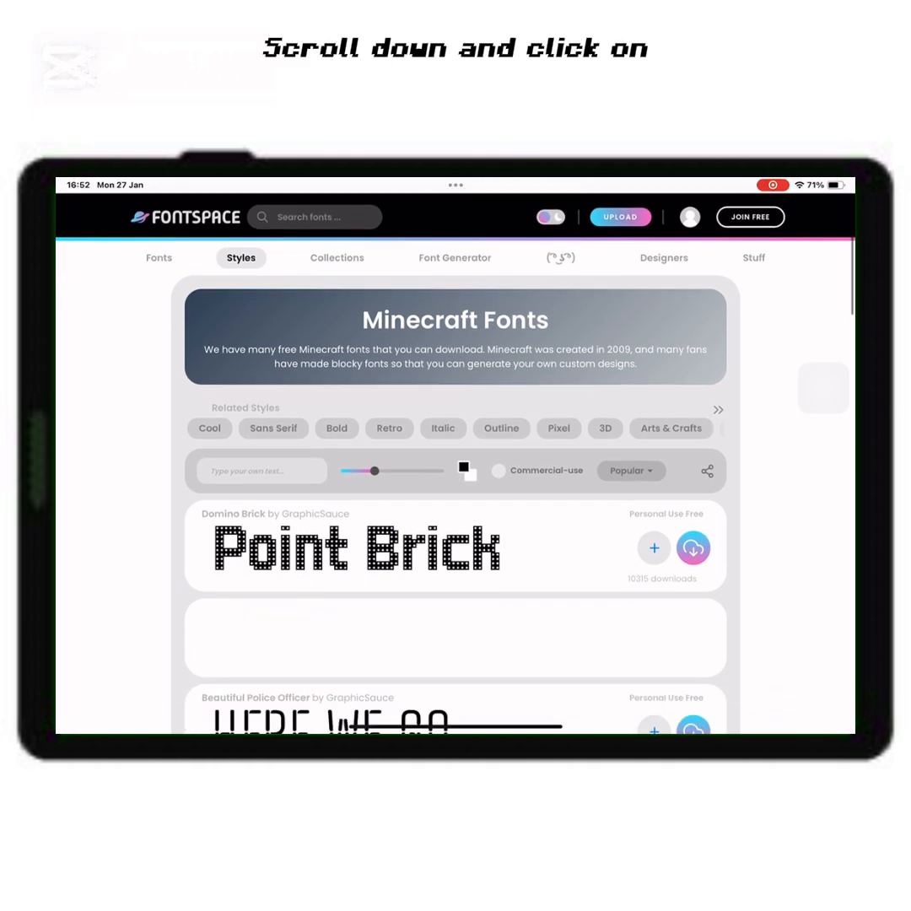
pyautogui.scroll(-3)
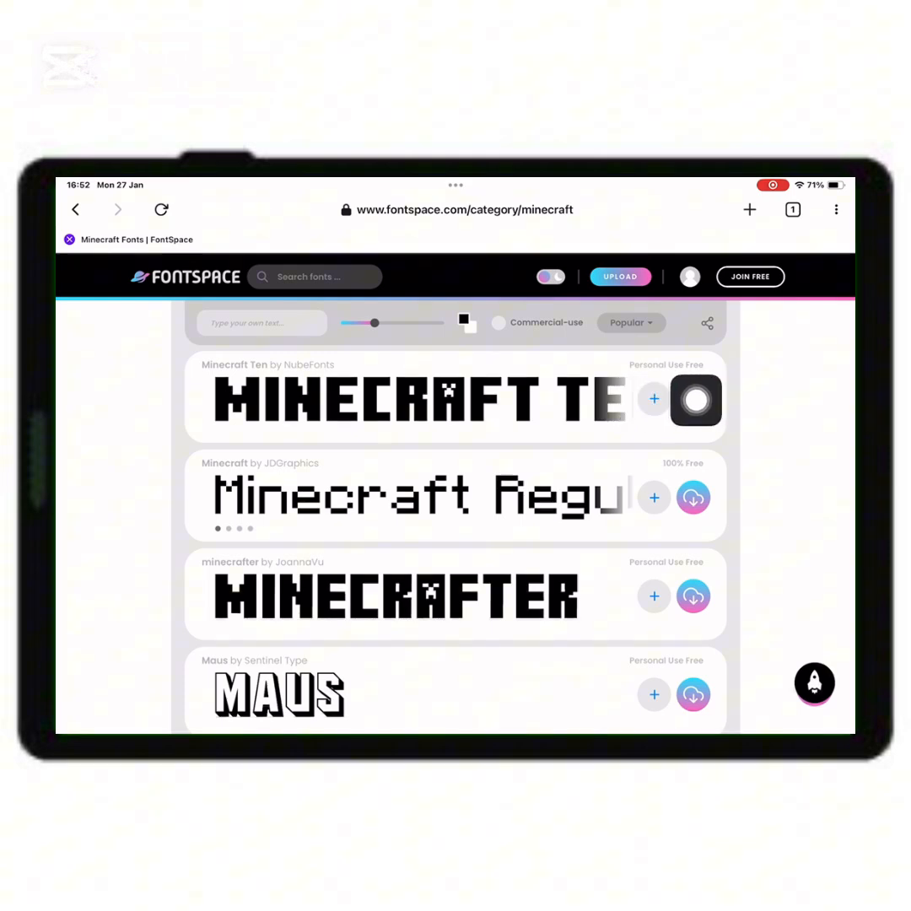
pyautogui.click(692, 398)
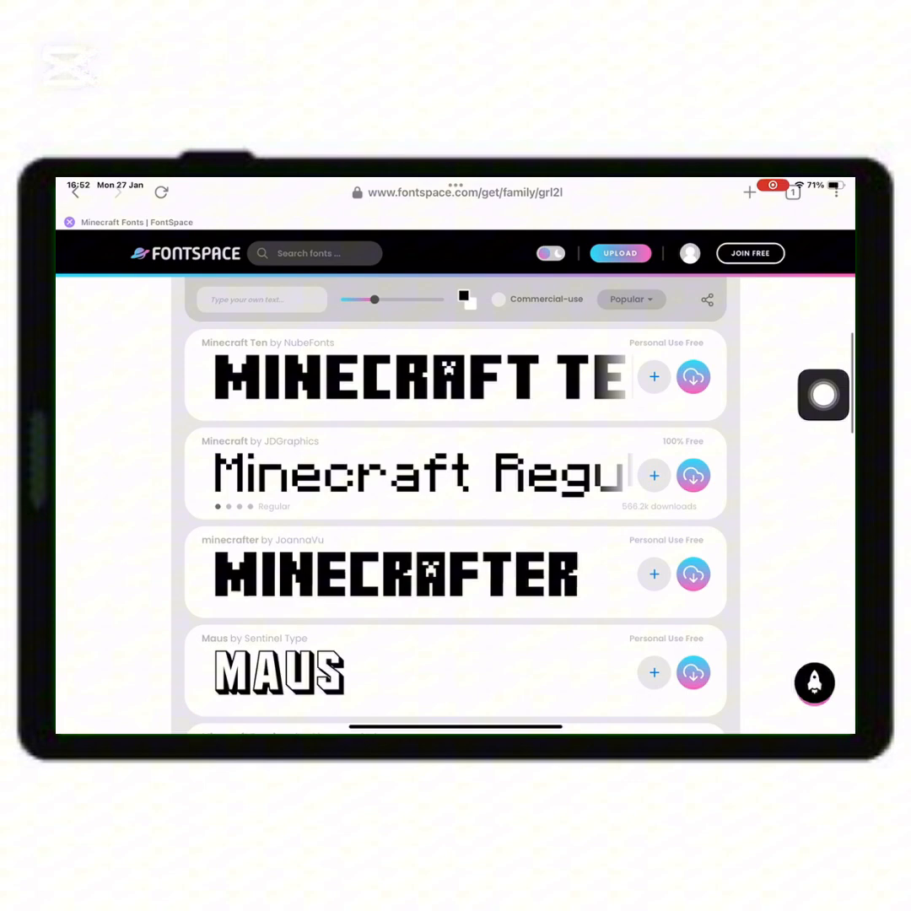
pyautogui.scroll(-3)
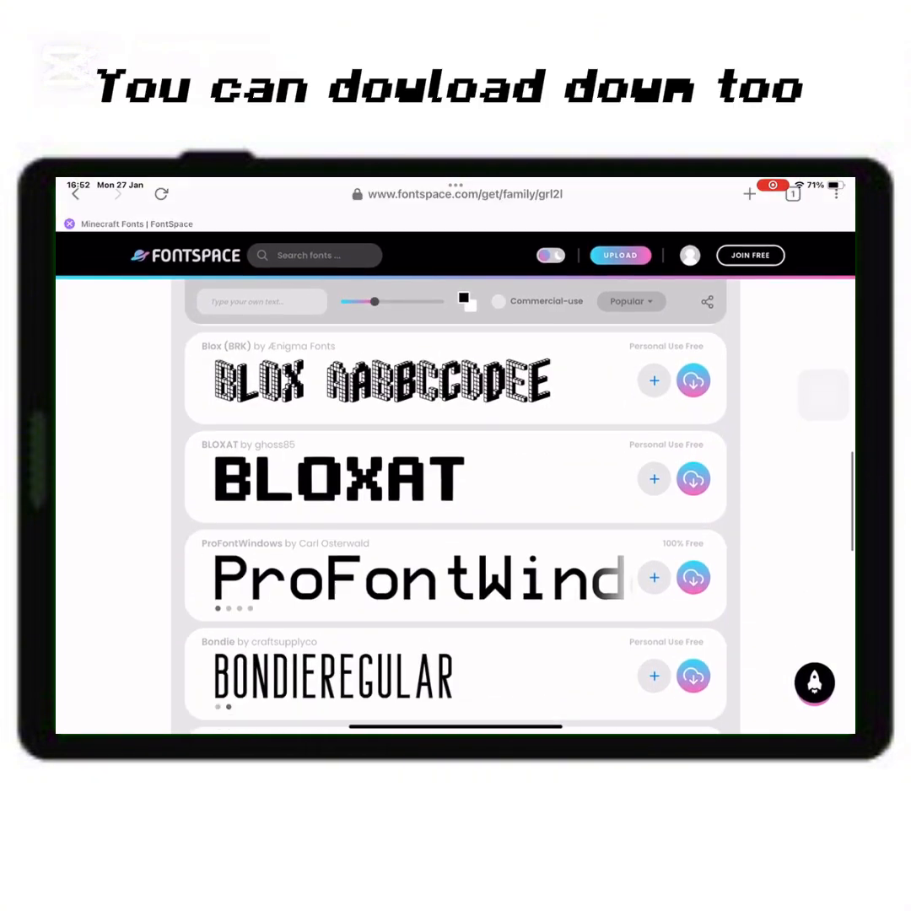
pyautogui.scroll(-3)
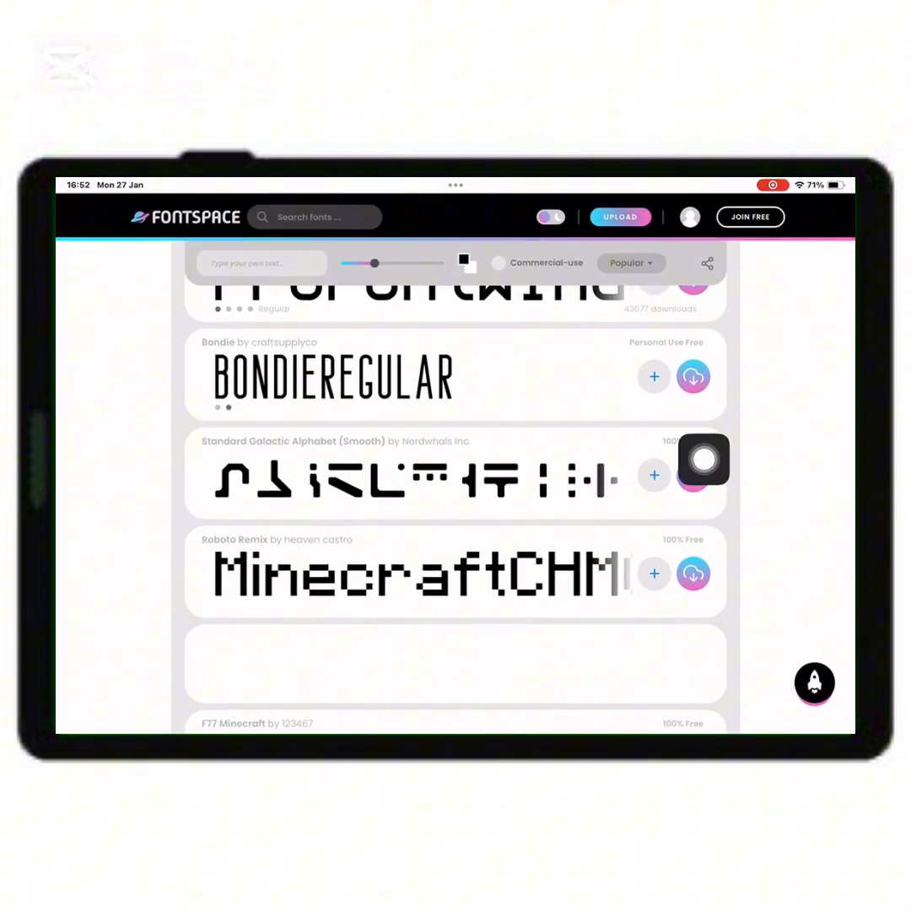
pyautogui.scroll(-3)
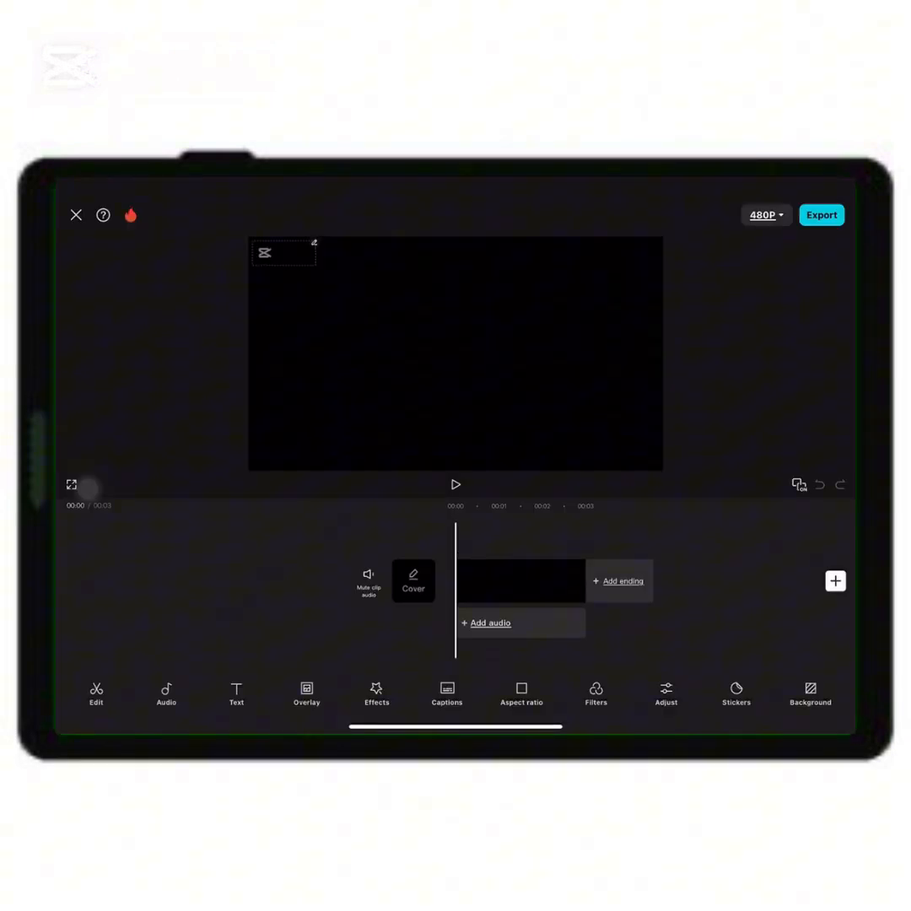
# - Add a text box, switch to Brand fonts and start Add font to reach the file browser
pyautogui.click(236, 695)
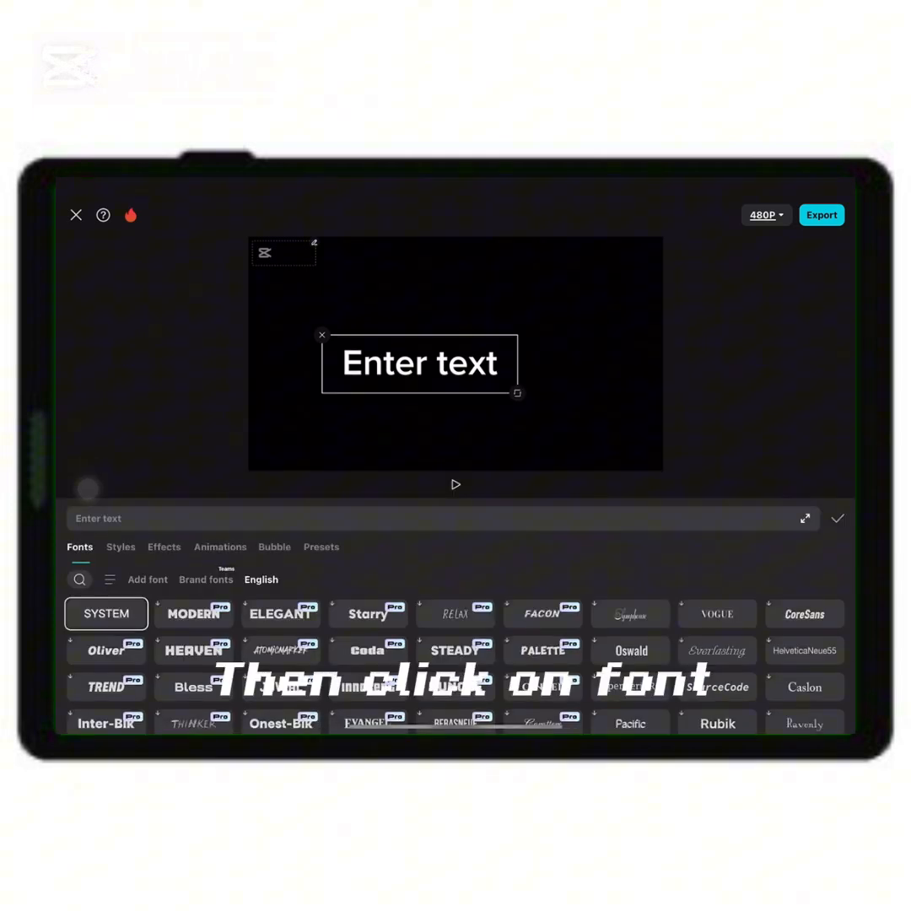
pyautogui.click(206, 581)
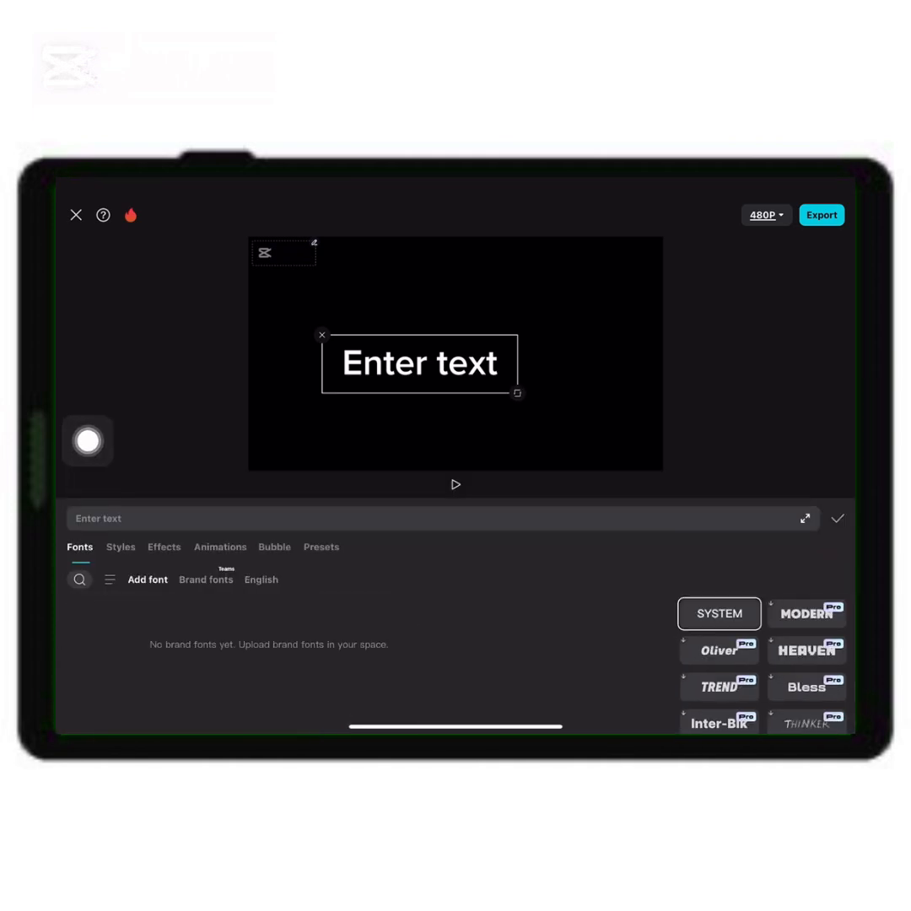
pyautogui.click(147, 580)
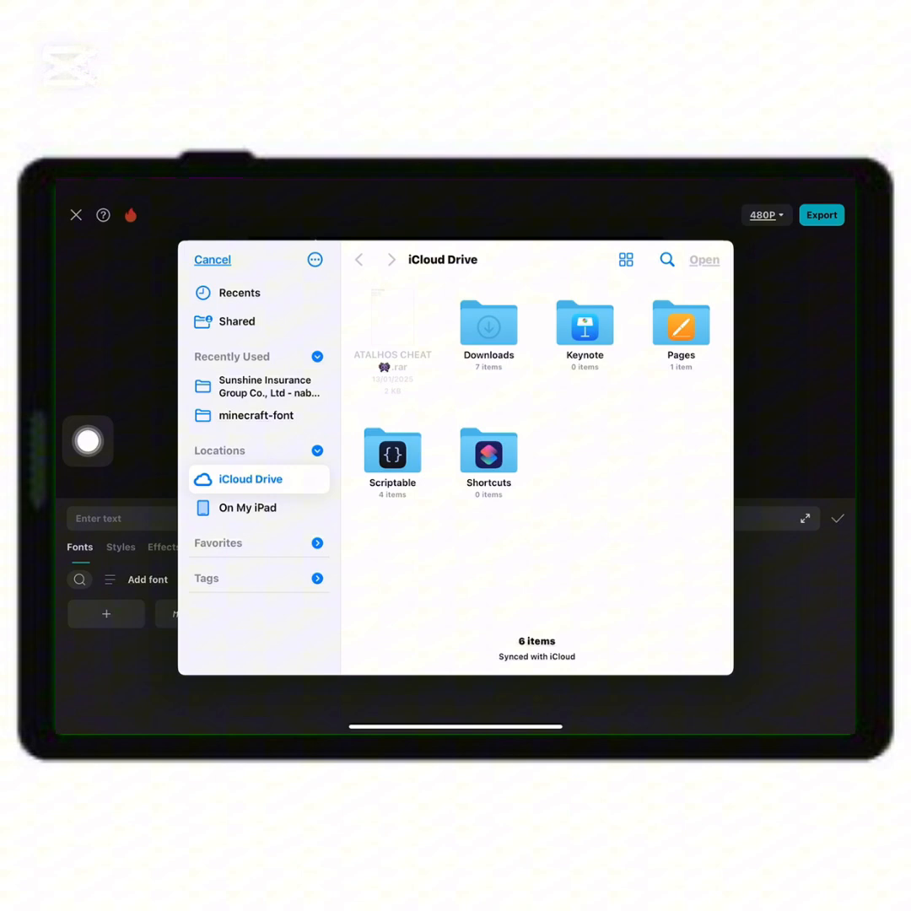
# - Navigate from Downloads into the minecraft-font folder holding the four .otf font files
pyautogui.doubleClick(487, 324)
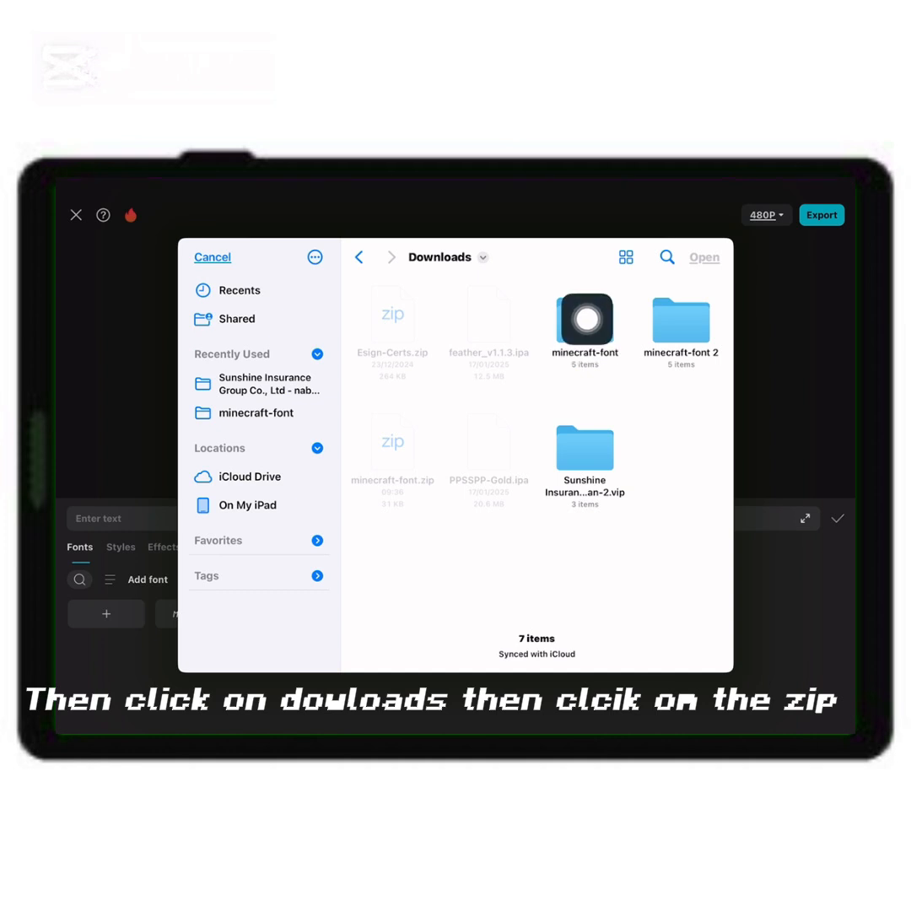
pyautogui.click(584, 320)
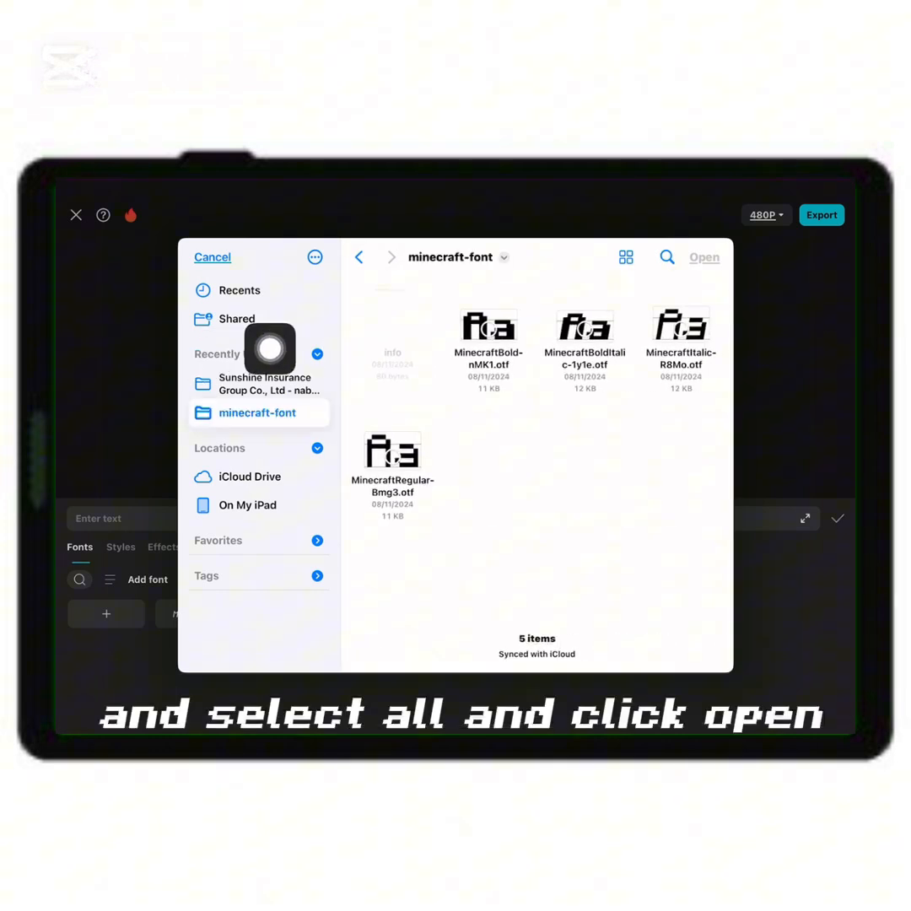